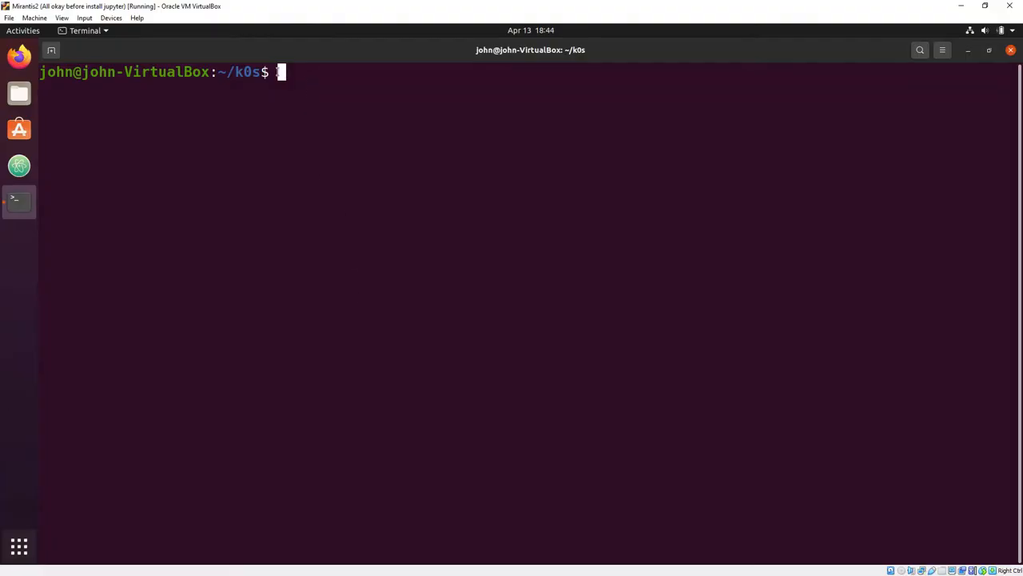
Step: Start a privileged detached k0s container from docker.io/k0sproject/k0s:latest exposing port 6443
key("Return")
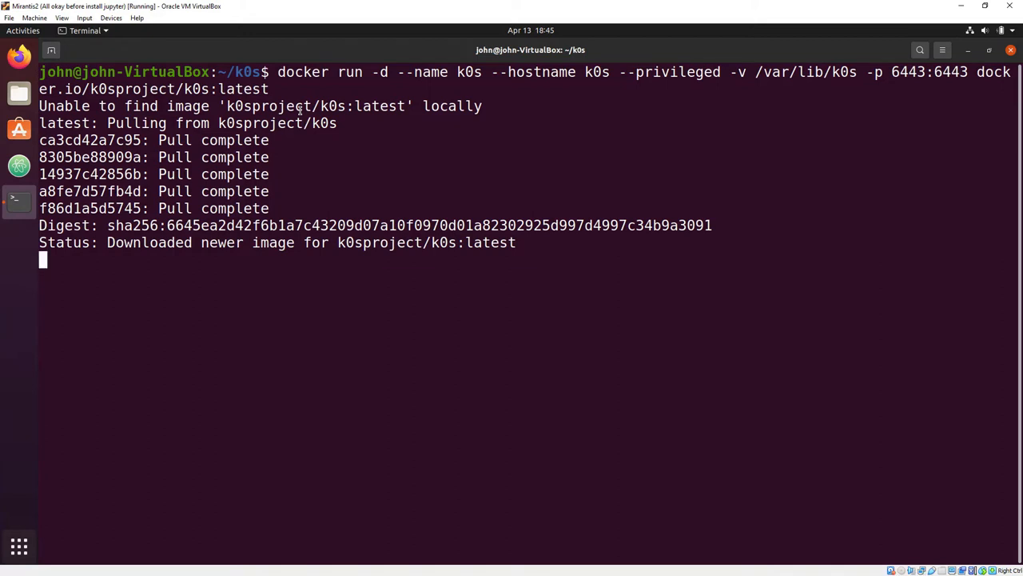
right_click(279, 275)
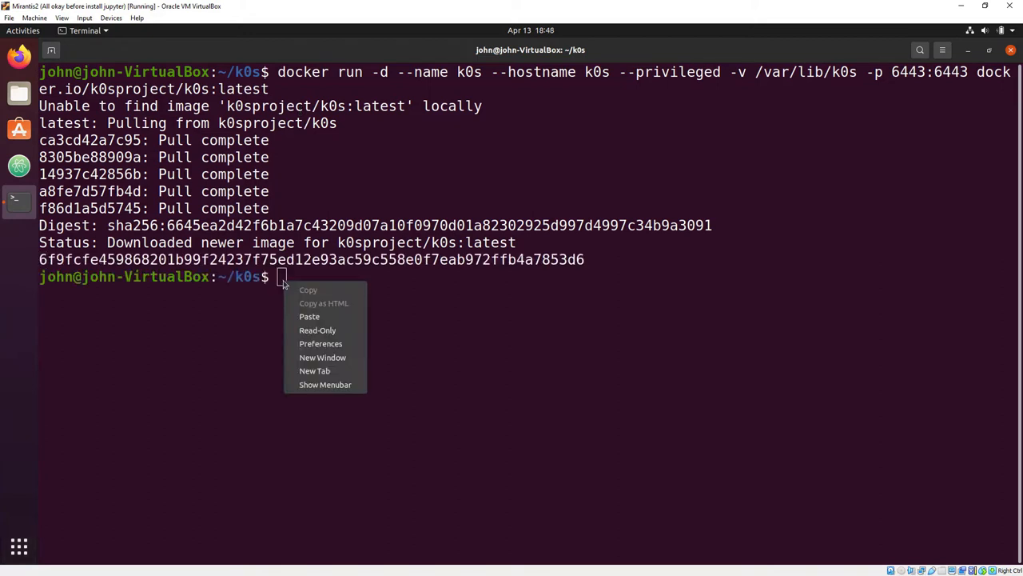
Step: List the cluster nodes with 'docker exec k0s kubectl get nodes' and display the saved kube.yml kubeconfig
left_click(310, 317)
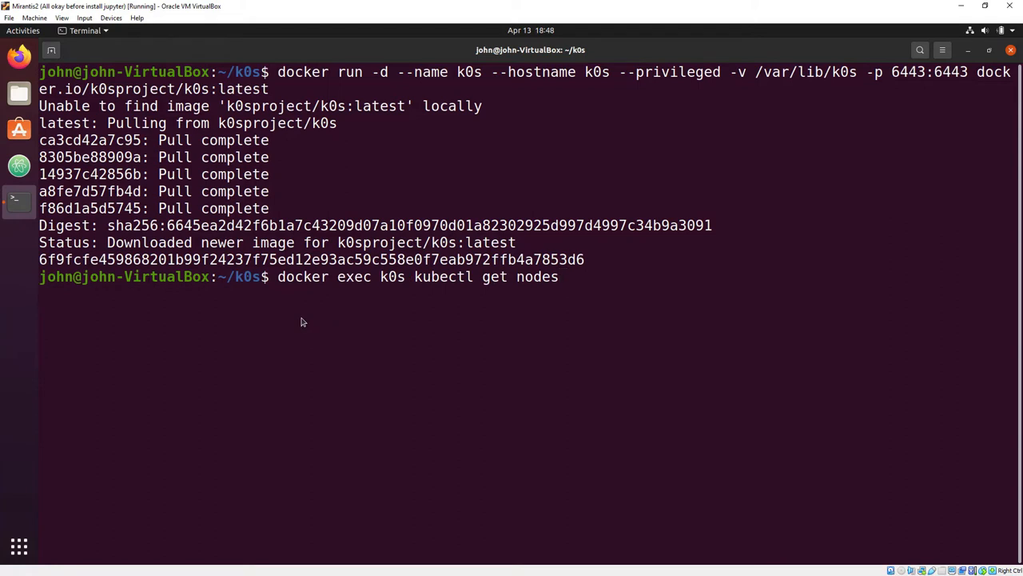
key("Return")
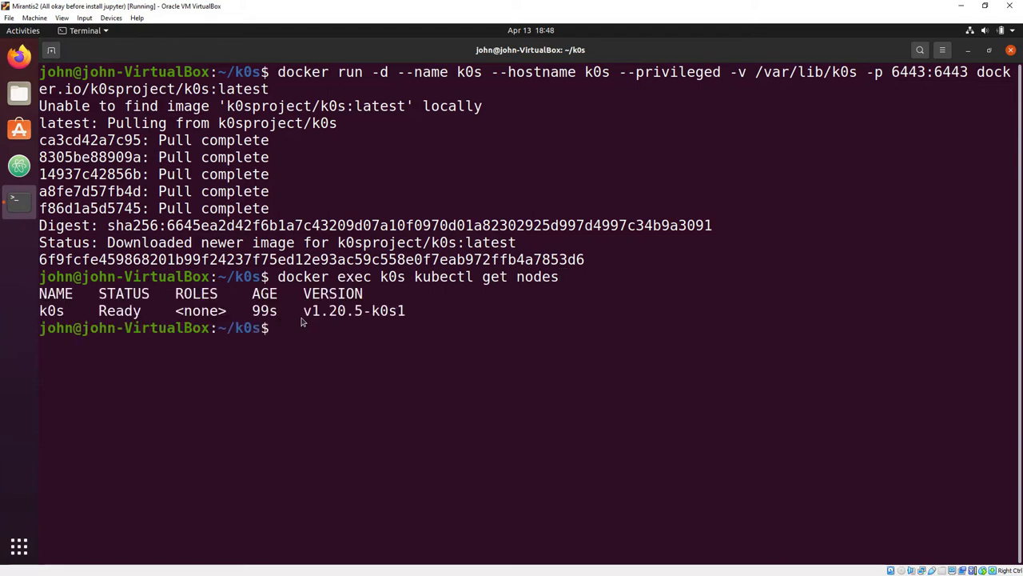
type("docker exec k0s kubectl get nodes")
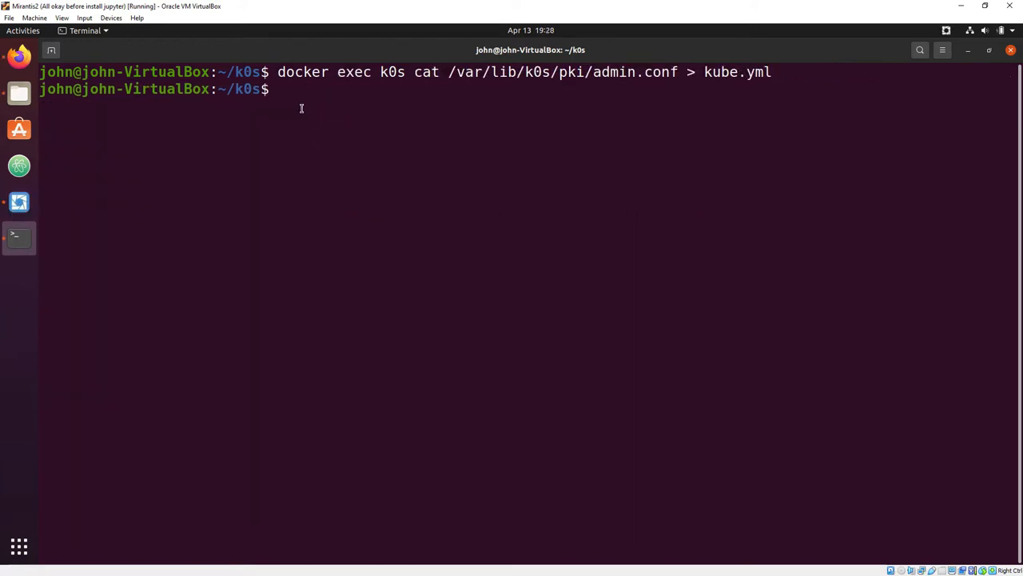
type("cat ku")
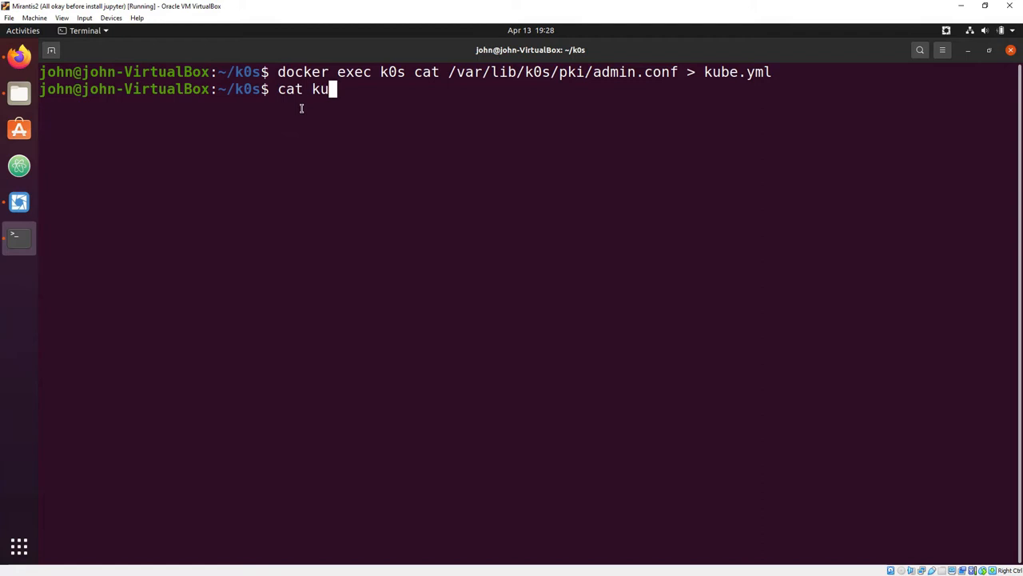
key("Return")
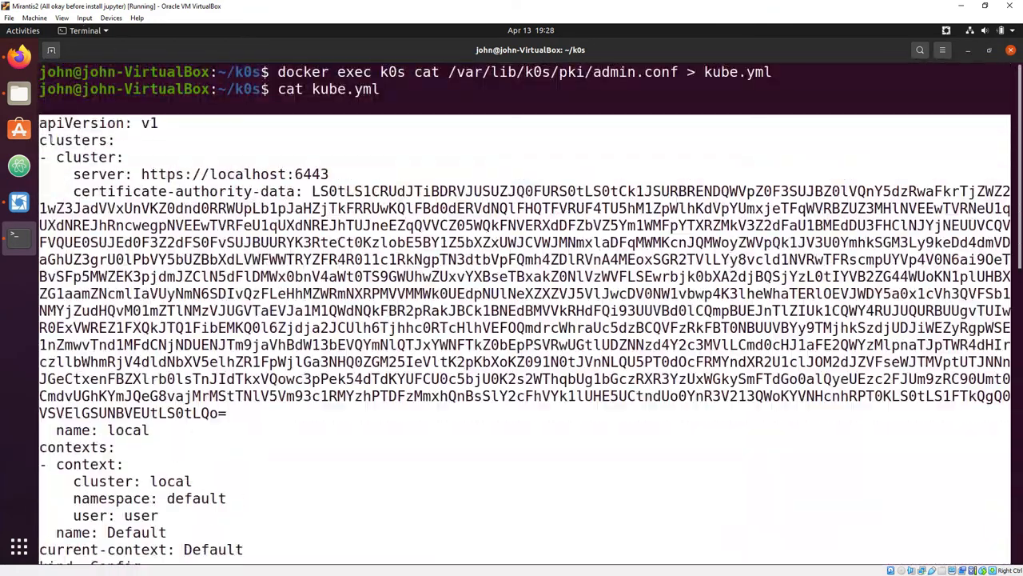
Step: Switch to Lens and view the cluster's Workloads > Pods list for the default namespace
left_click(19, 202)
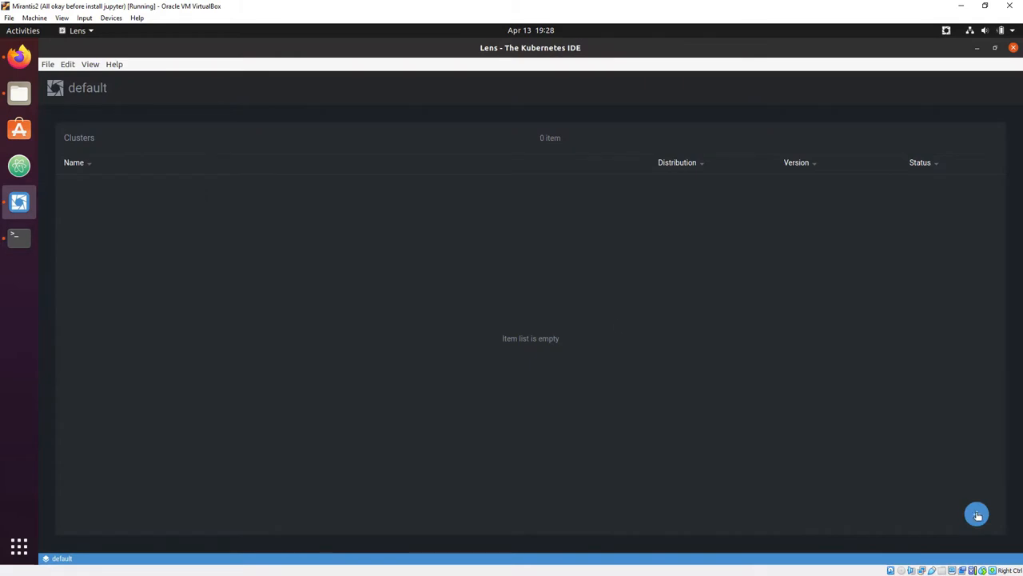
left_click(976, 515)
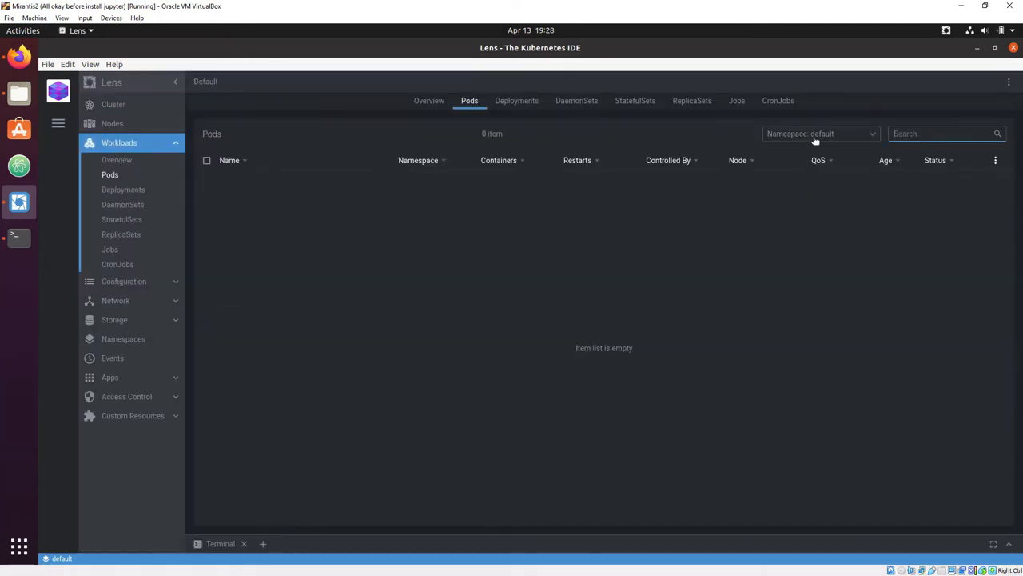
left_click(818, 134)
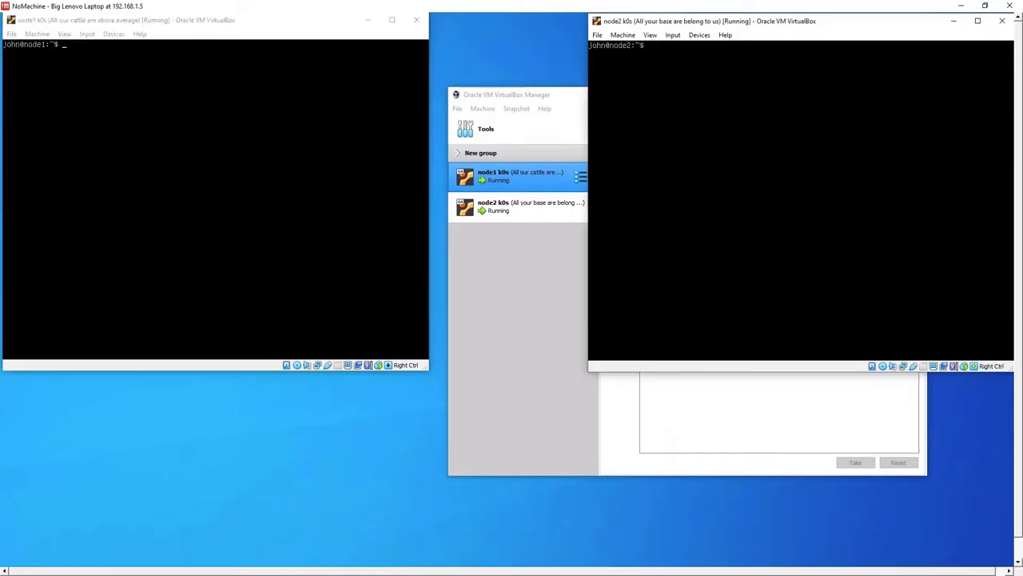
Step: Show node1's network addresses with 'ip addr'
type("ip addr")
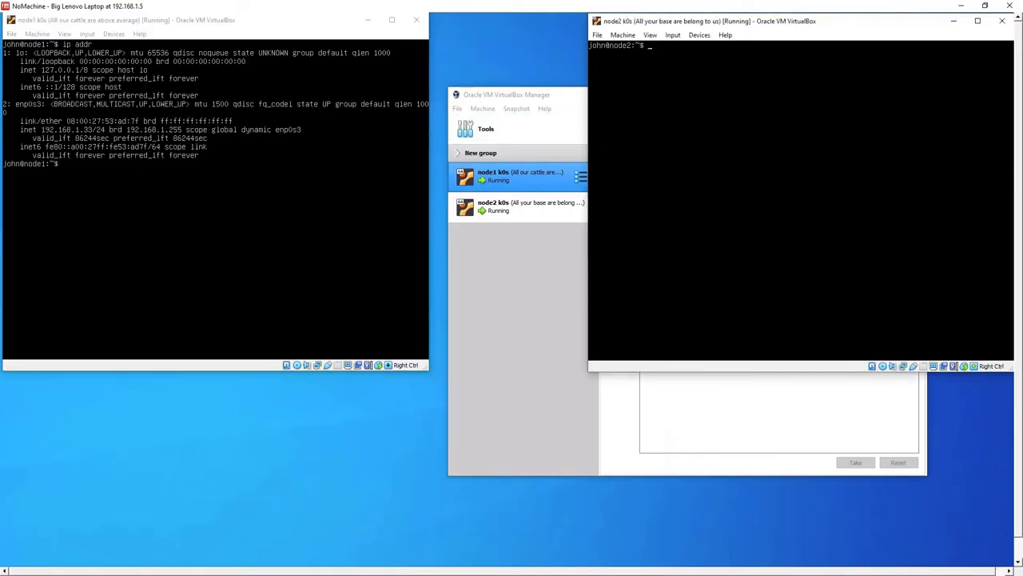
key("Return")
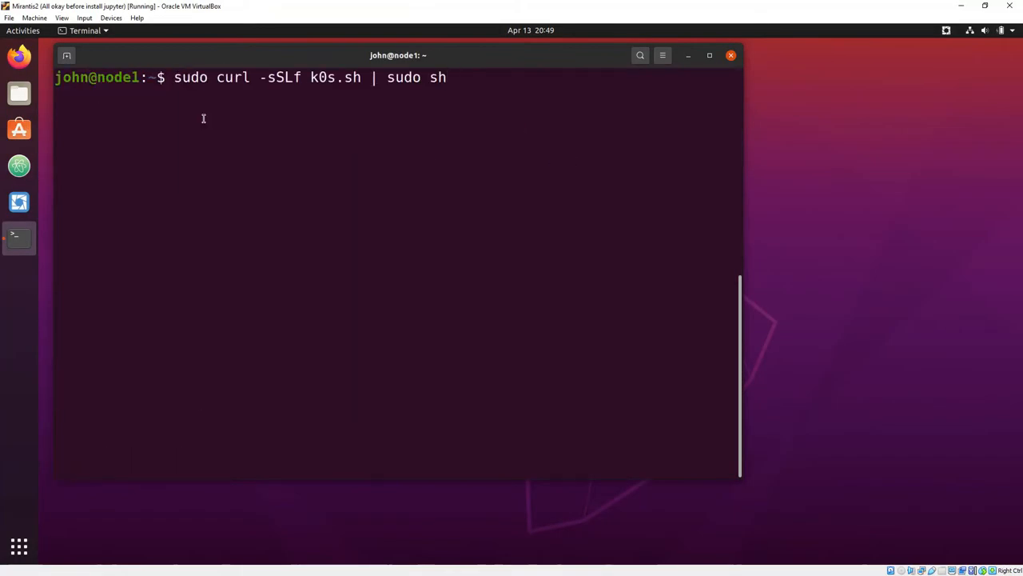
Step: Install k0s v0.13.0 on node1 as a controller, then start and enable the k0scontroller service
key("Return")
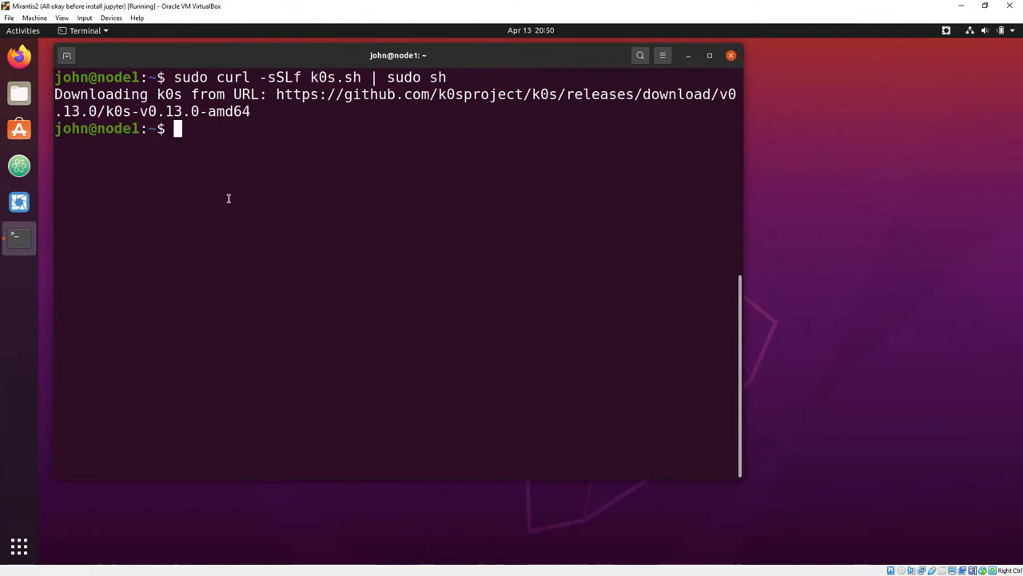
type("sudo k0s install controller")
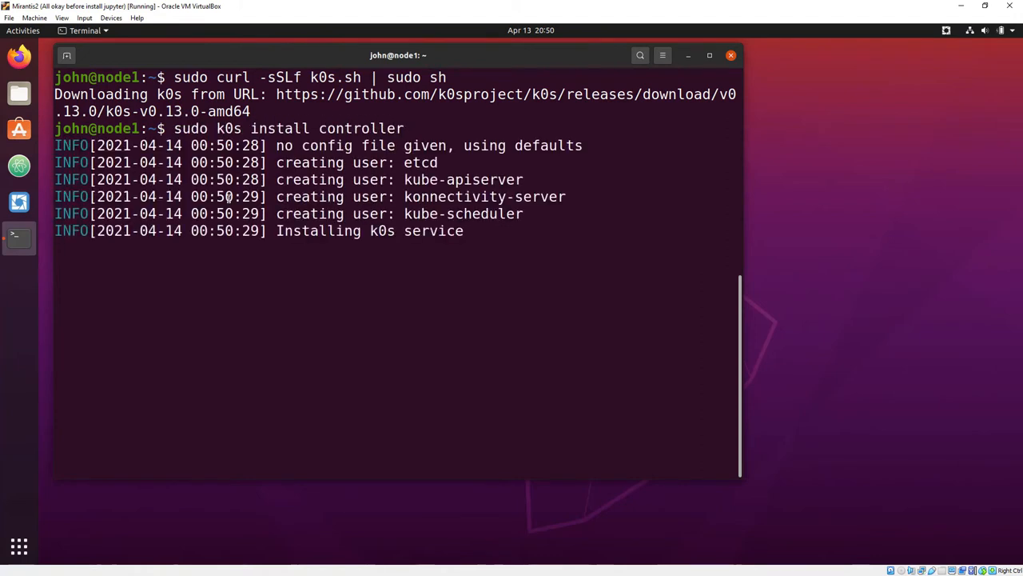
type("s")
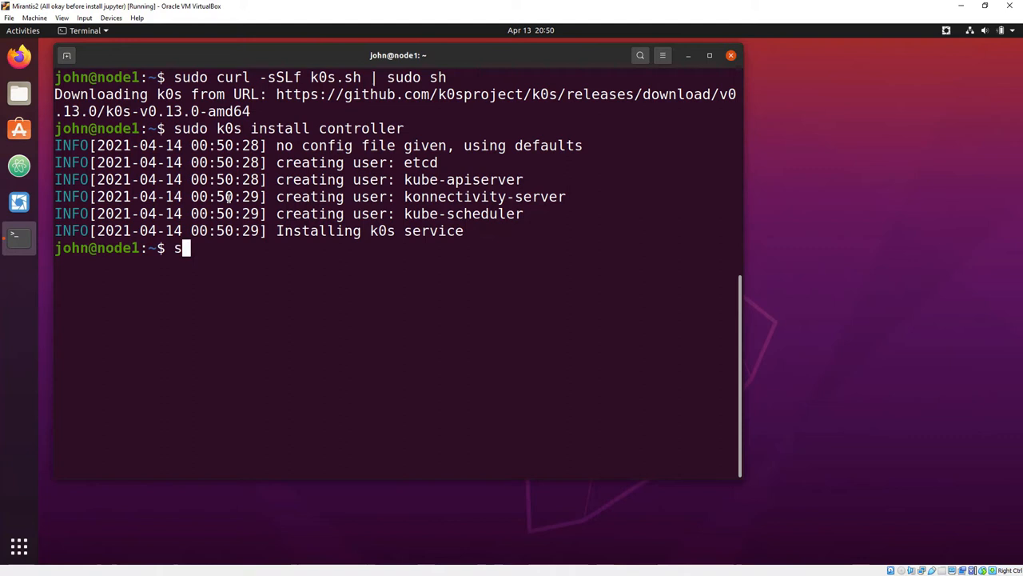
type("udo systemctl start k0scontro")
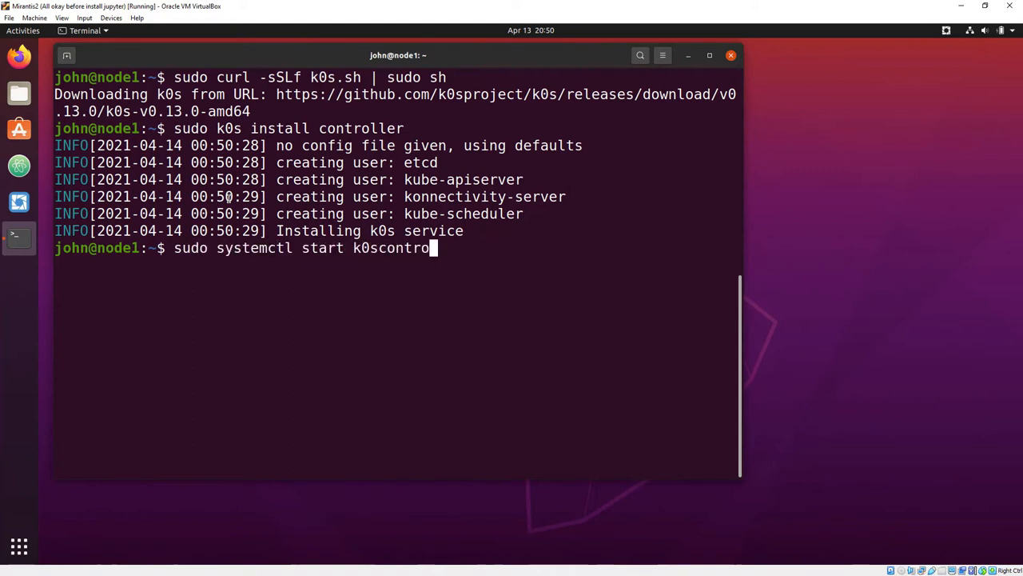
key("Return")
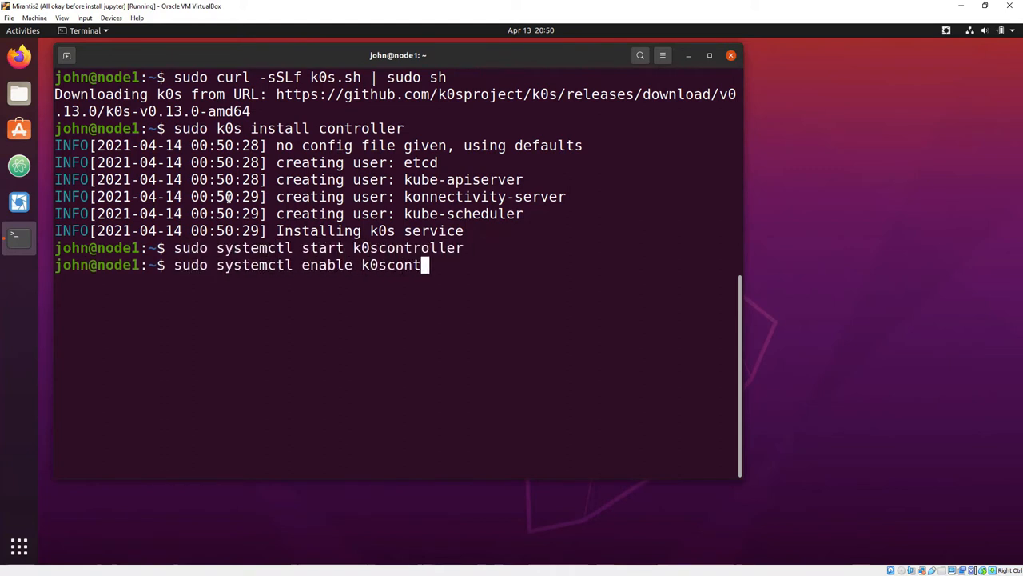
key("Return")
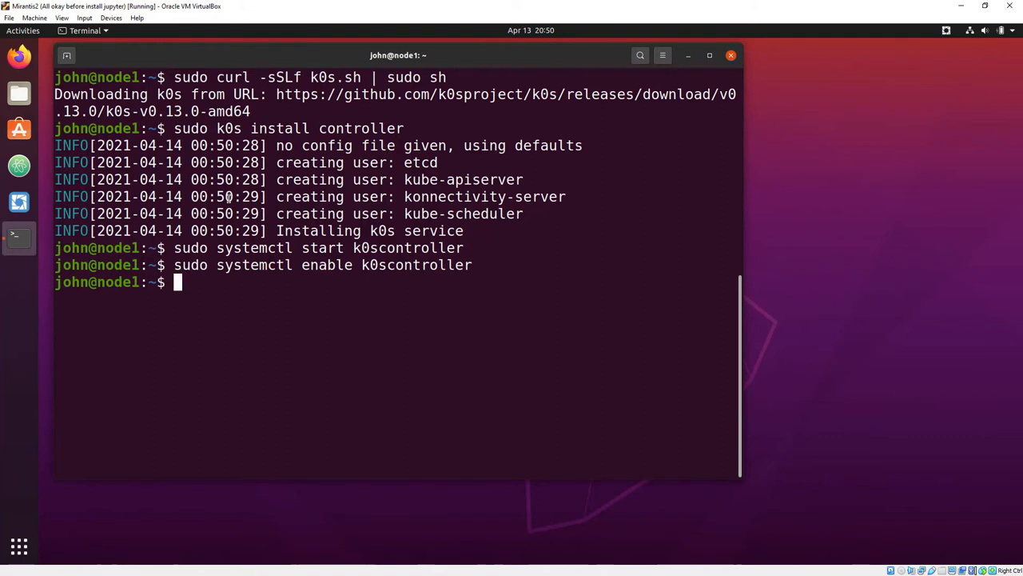
key("ctrl+l")
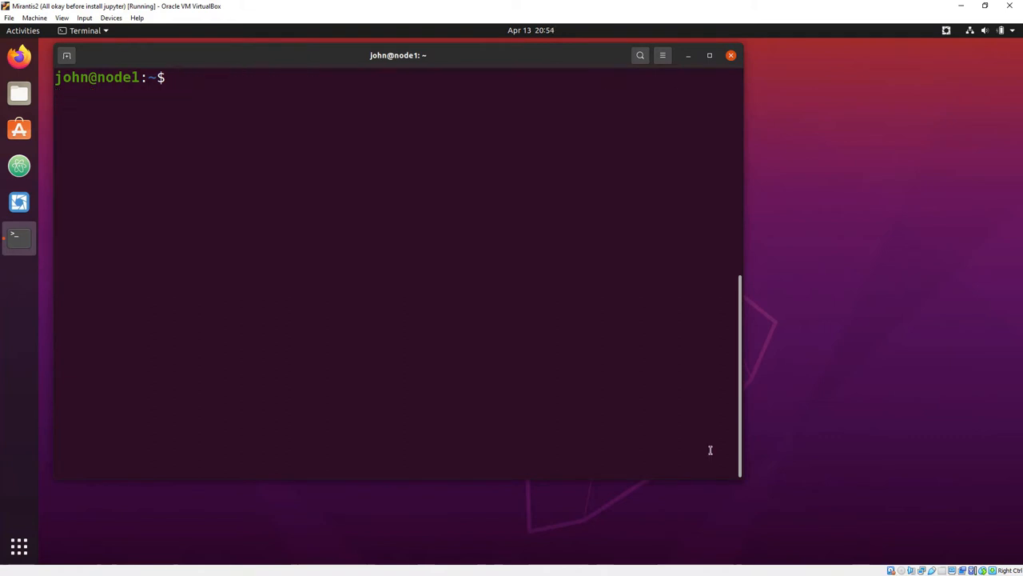
Step: Display node1's admin kubeconfig from /var/lib/k0s/pki/admin.conf
type("sudo cat /var/")
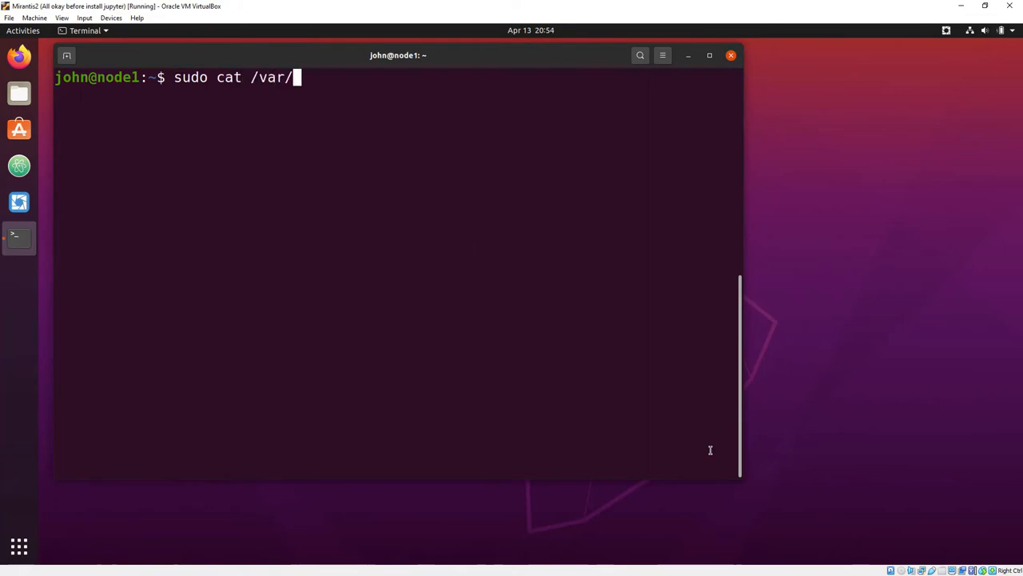
type("lib/k0s/pki/admin")
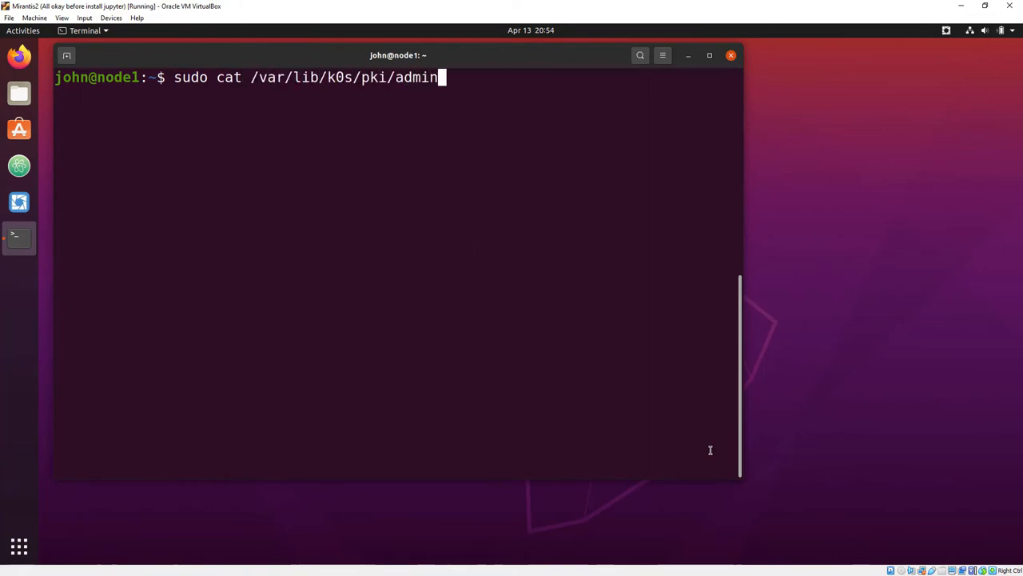
key("Return")
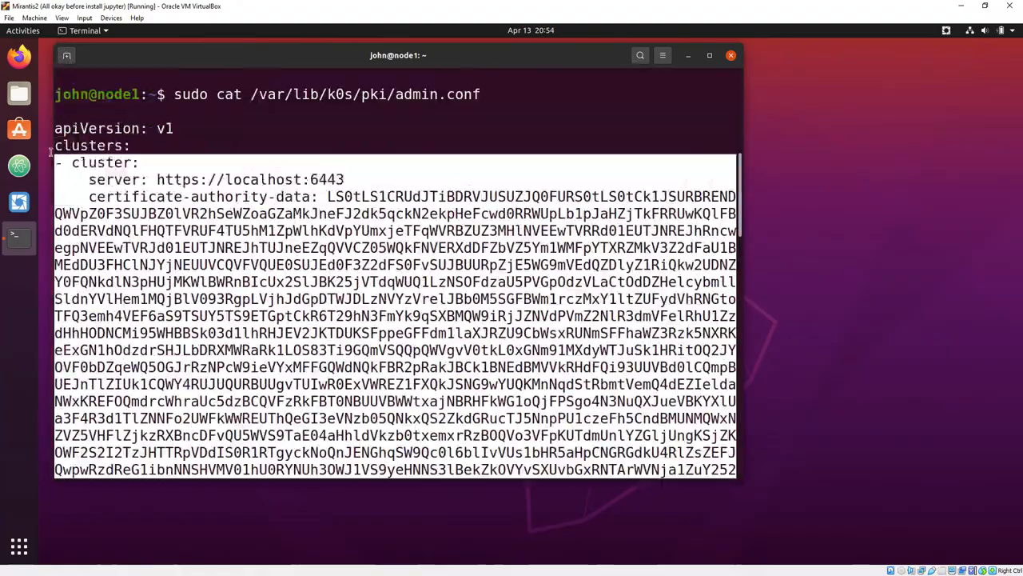
scroll("down", 3)
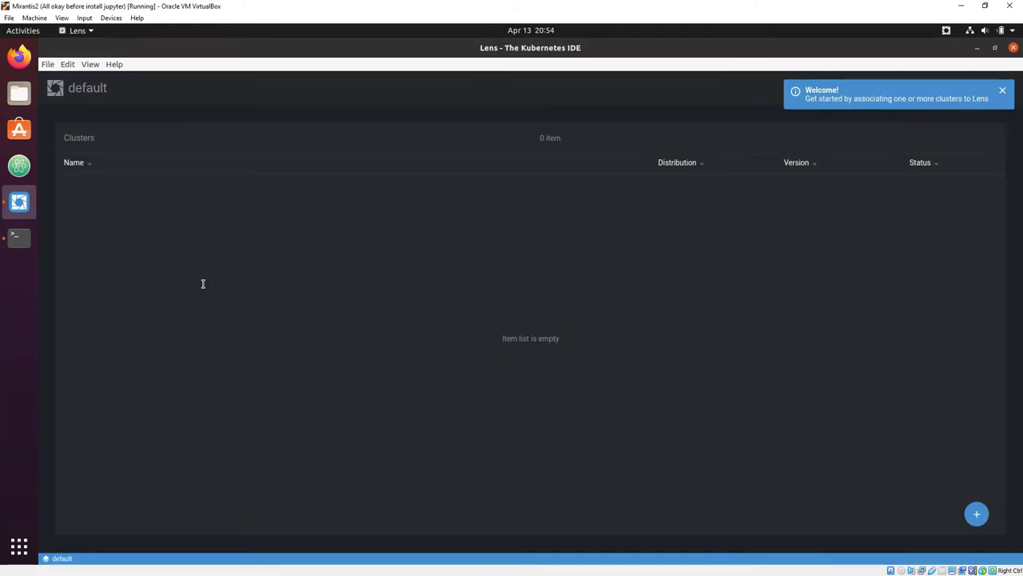
Step: In Lens, begin adding a new cluster from a kubeconfig
left_click(976, 515)
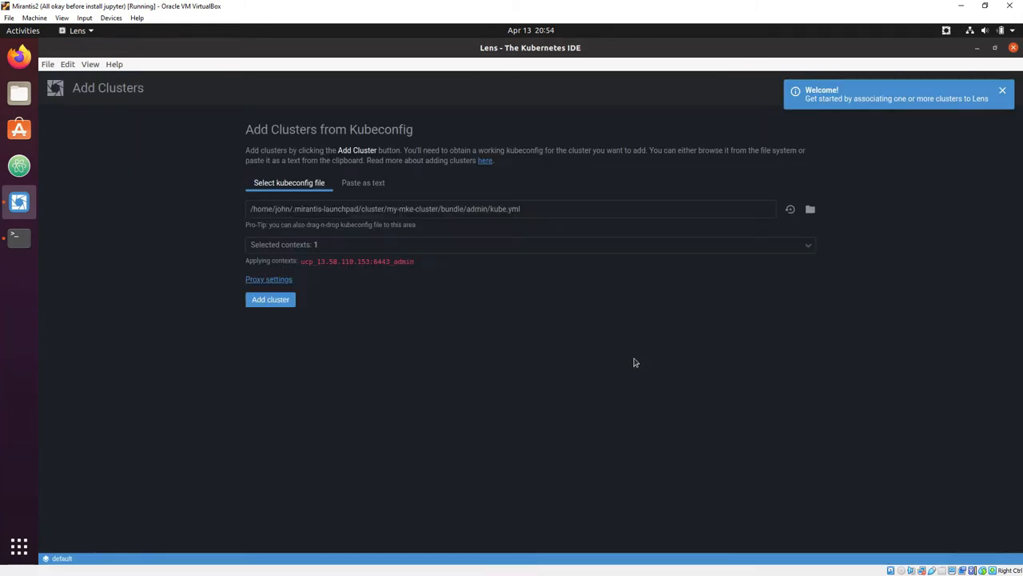
left_click(363, 182)
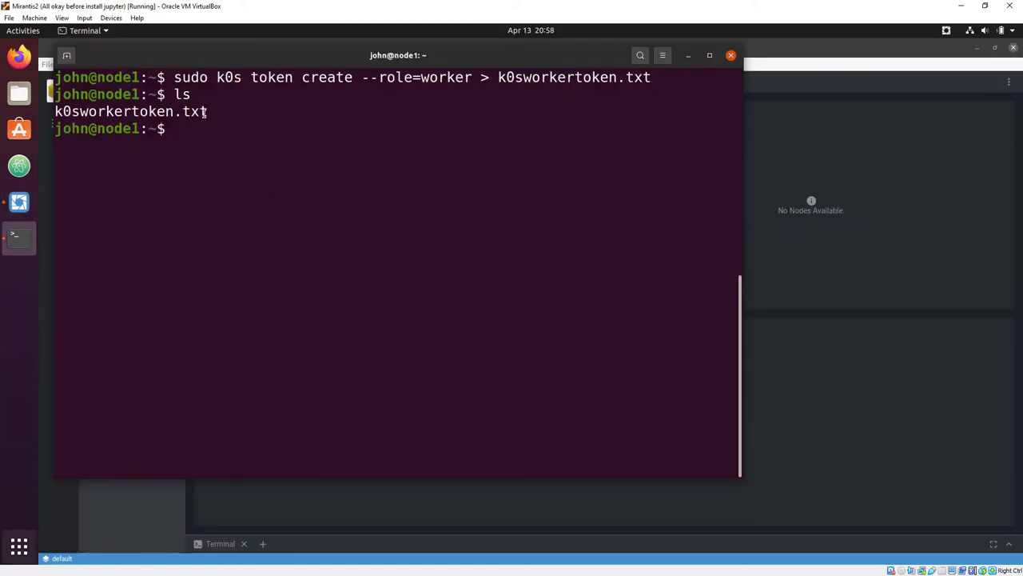
Step: Print the worker join token from k0sworkertoken.txt on node1
type("cat k0sworkertoken.txt")
type("ssh john")
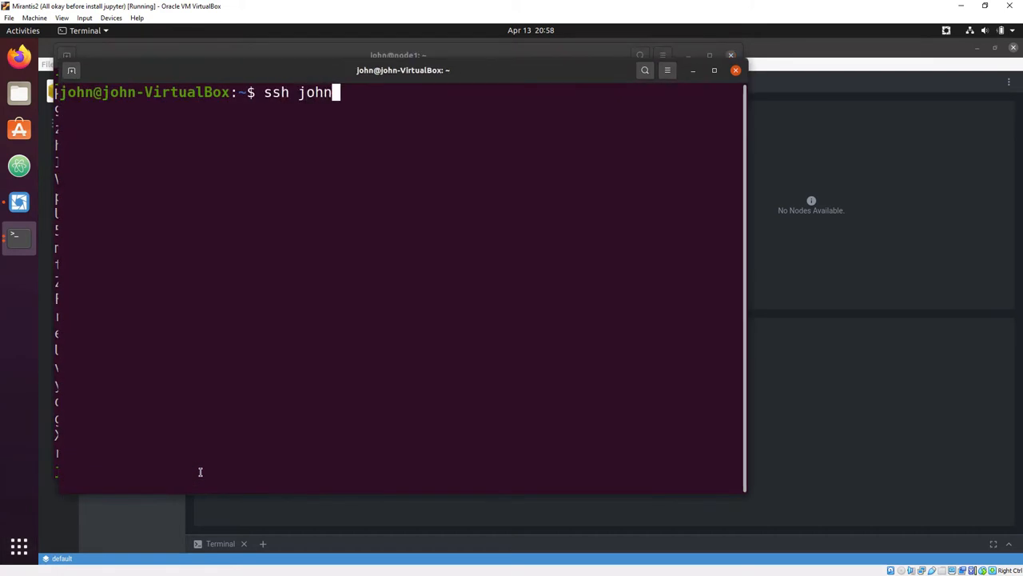
Step: Log in to node2 over ssh and download k0s with the k0s.sh install script
key("Return")
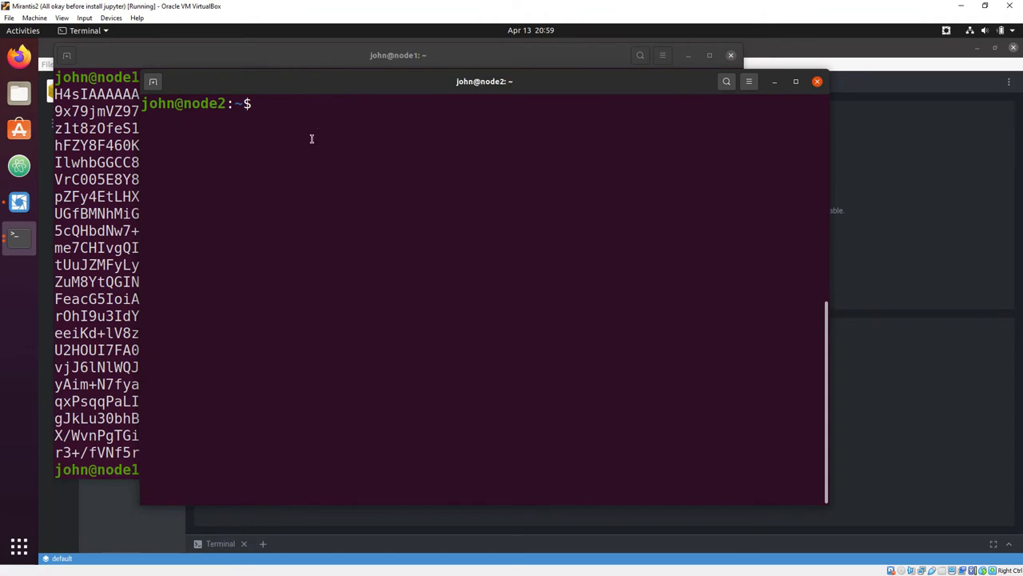
type("sudo curl -sSLf k0s.sh | sudo sh")
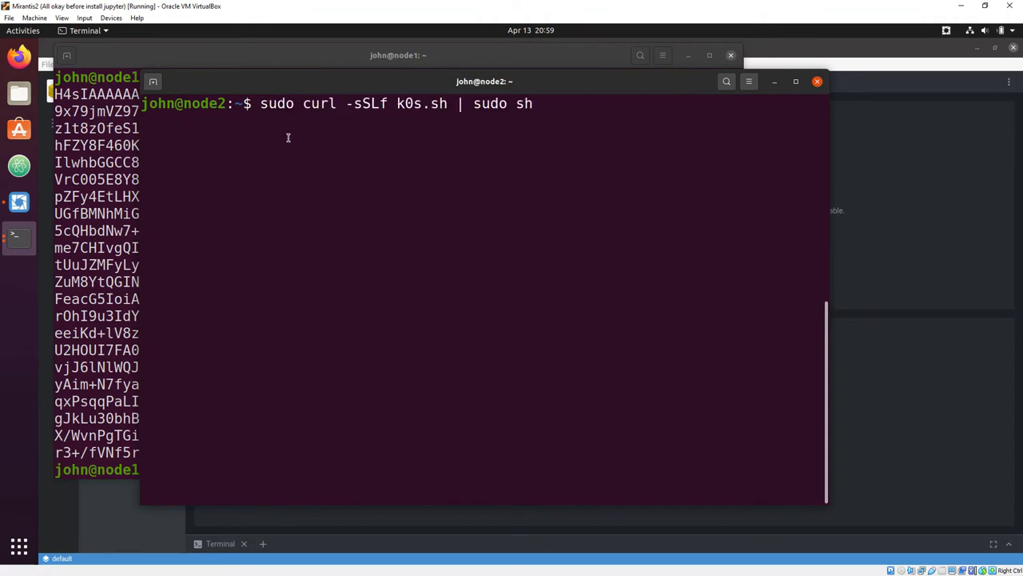
key("Return")
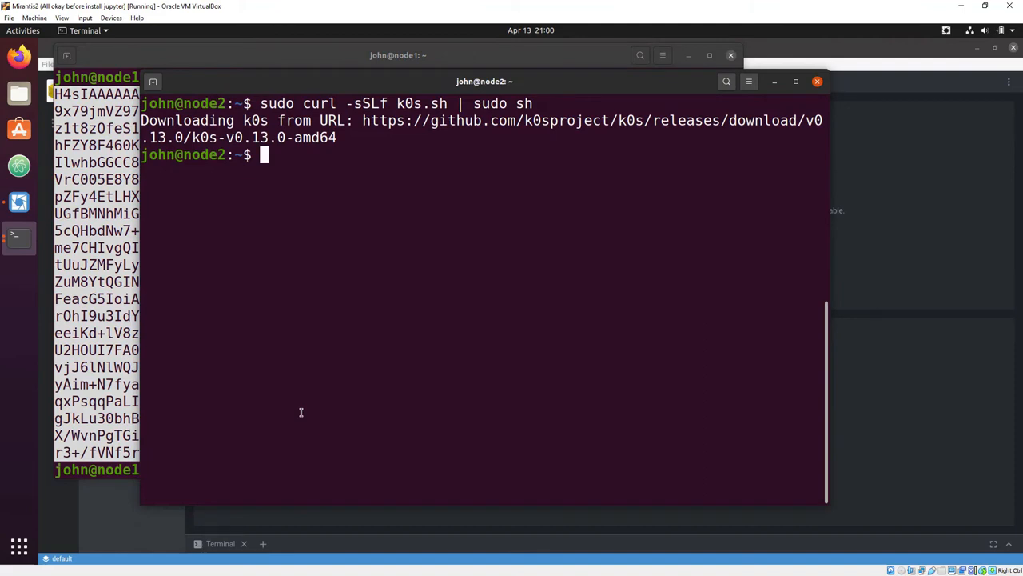
Step: Save the join token to mytoken.txt and install k0s as a worker with --token-file ~/mytoken.txt
type("vi mytoken")
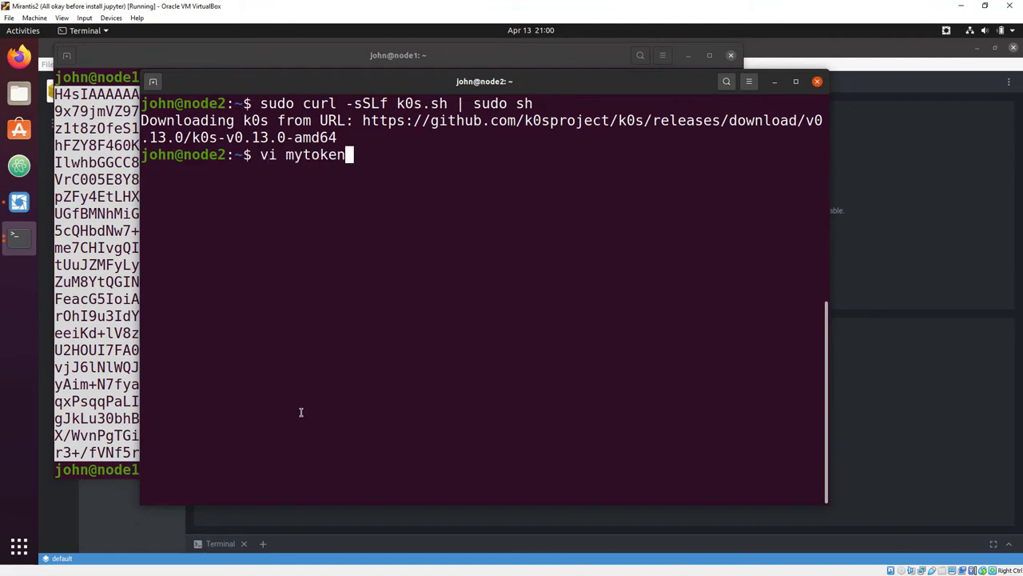
key("Return")
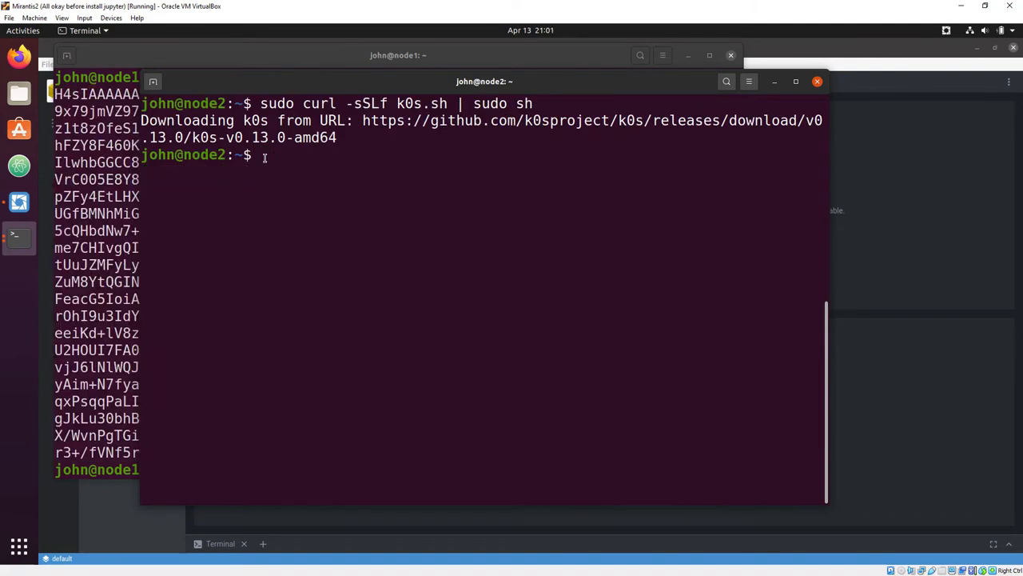
type("sudo k0s install worker --token-file")
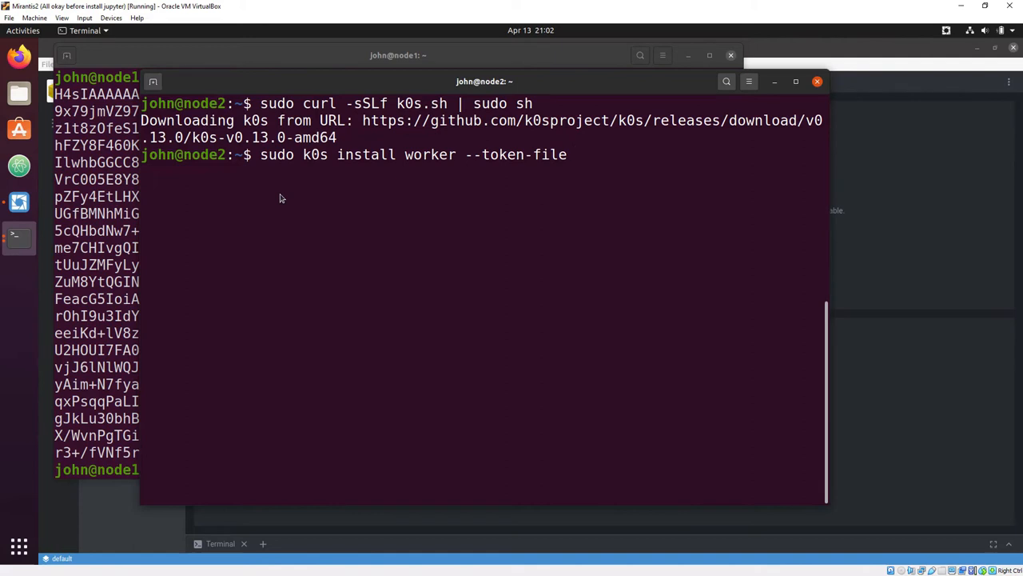
type("~/mytoken.tx")
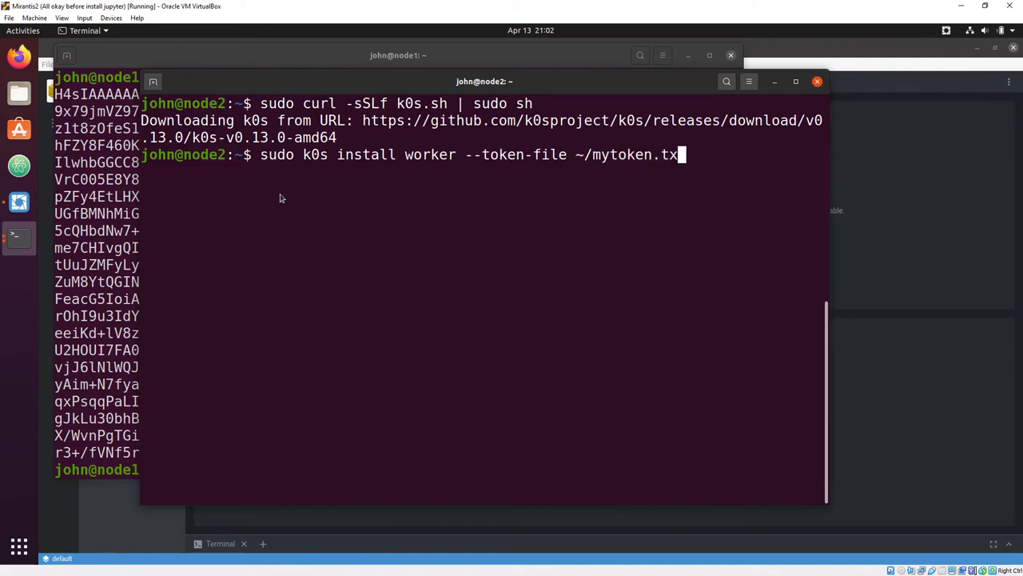
key("Return")
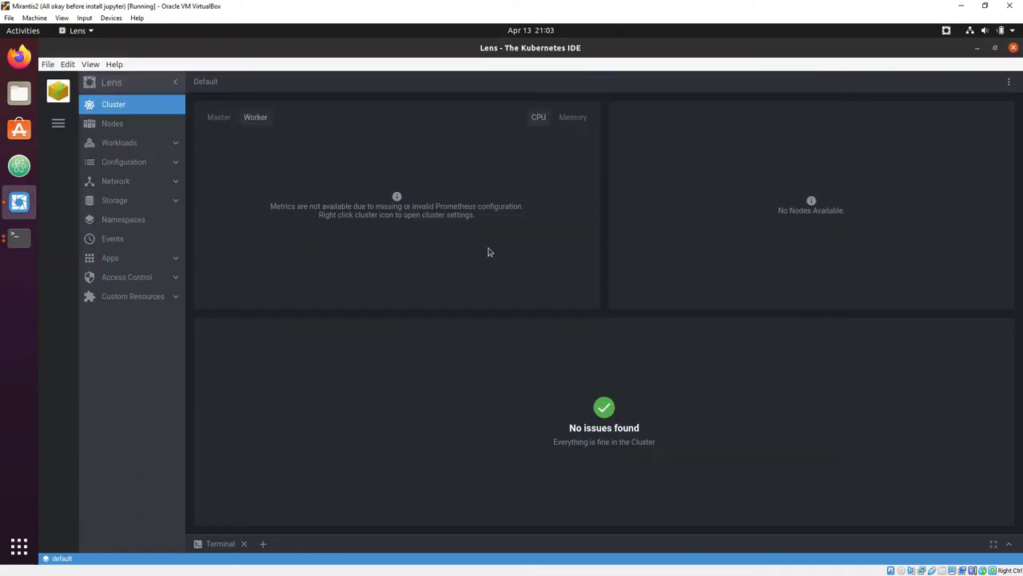
Step: View the Default cluster's Workloads > Pods list in Lens, which is empty
left_click(119, 143)
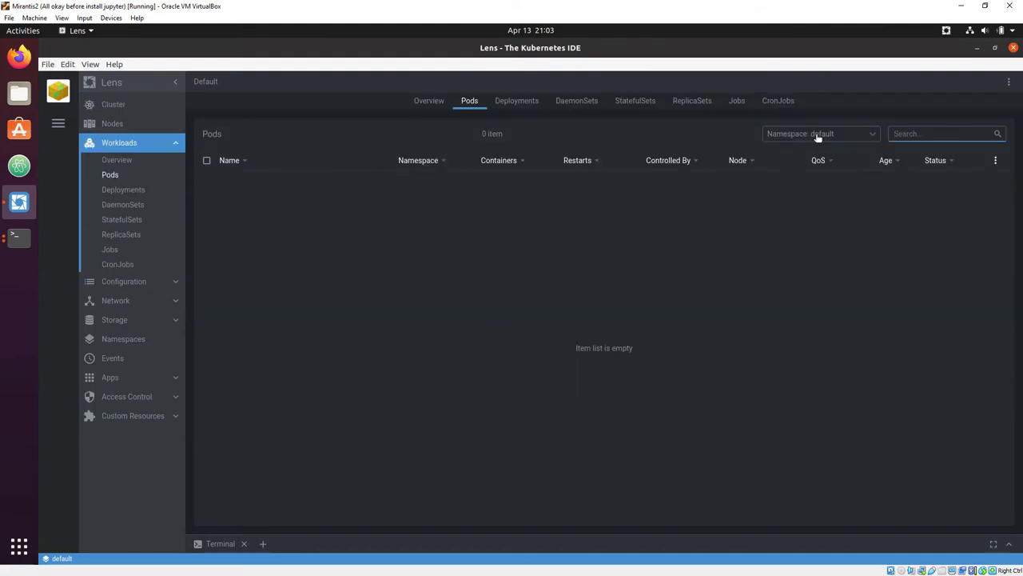
left_click(819, 134)
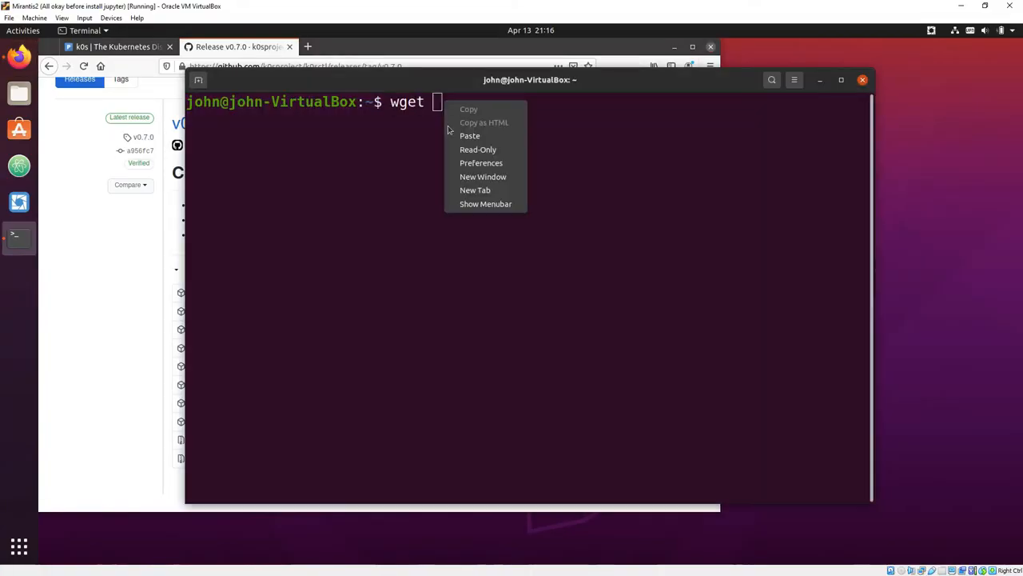
Step: Download k0sctl with wget, make it executable, move it into place and generate k0sctl.yaml with k0sctl init
left_click(470, 134)
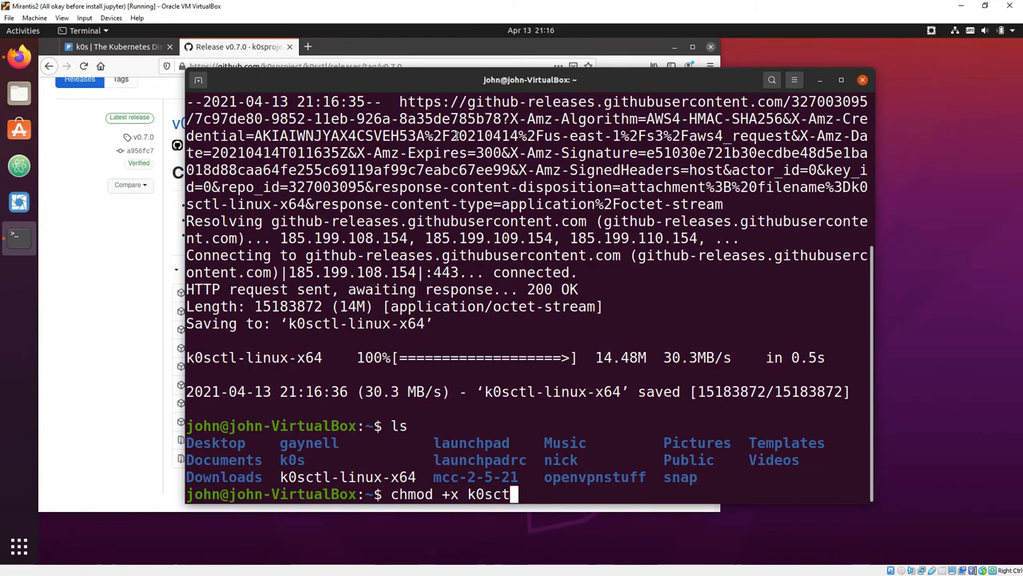
key("Return")
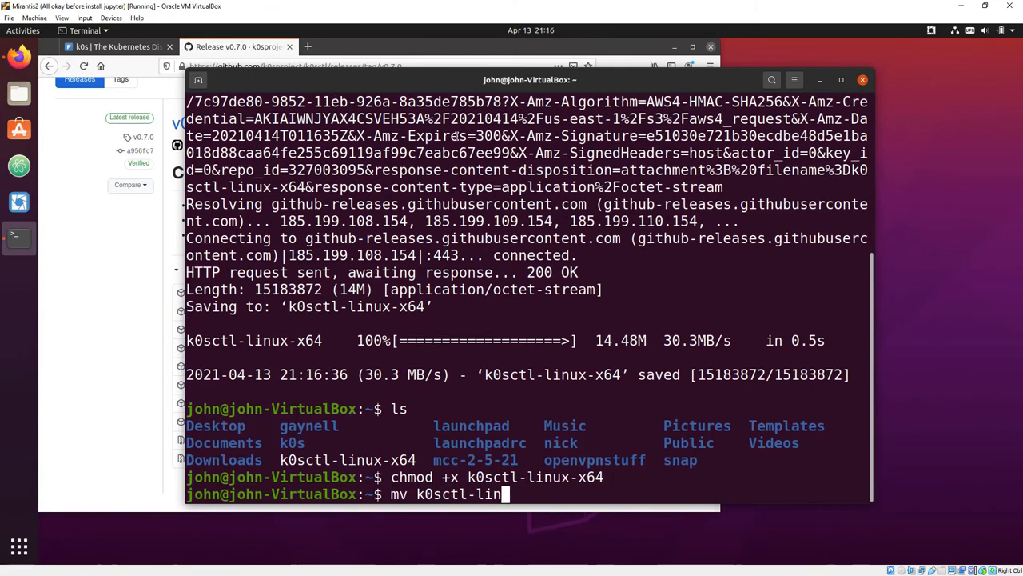
key("Return")
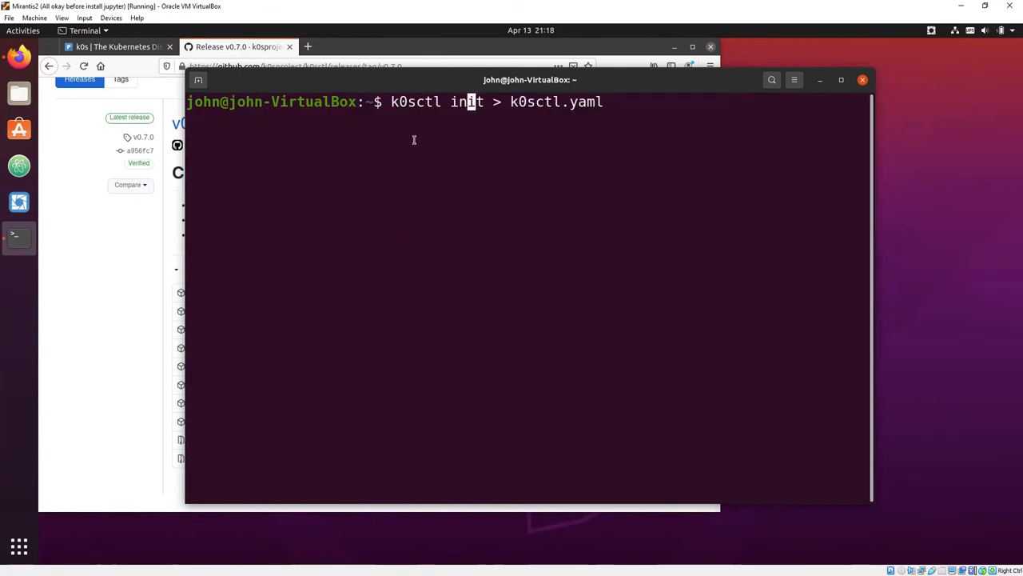
key("Return")
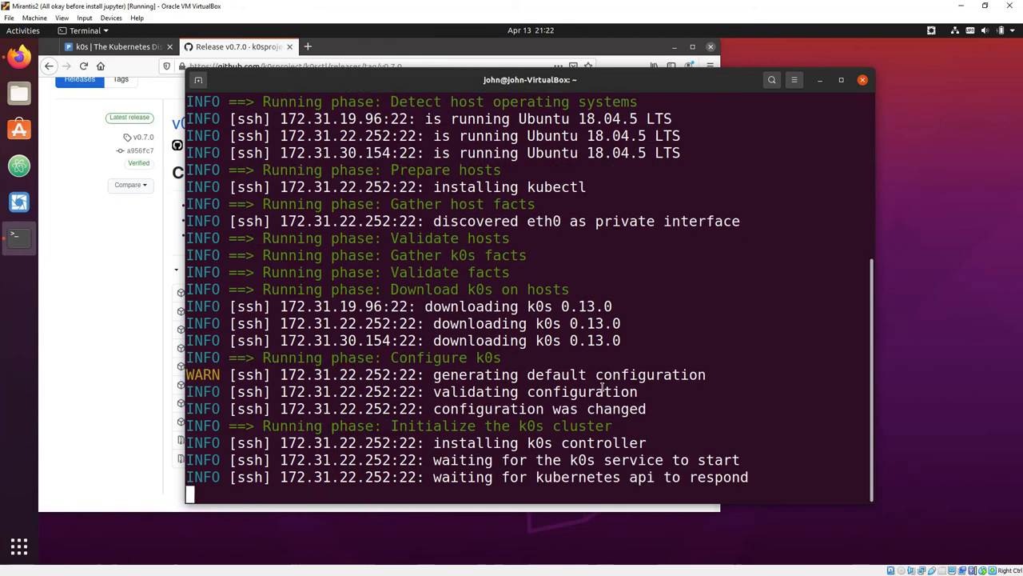
scroll("down", 3)
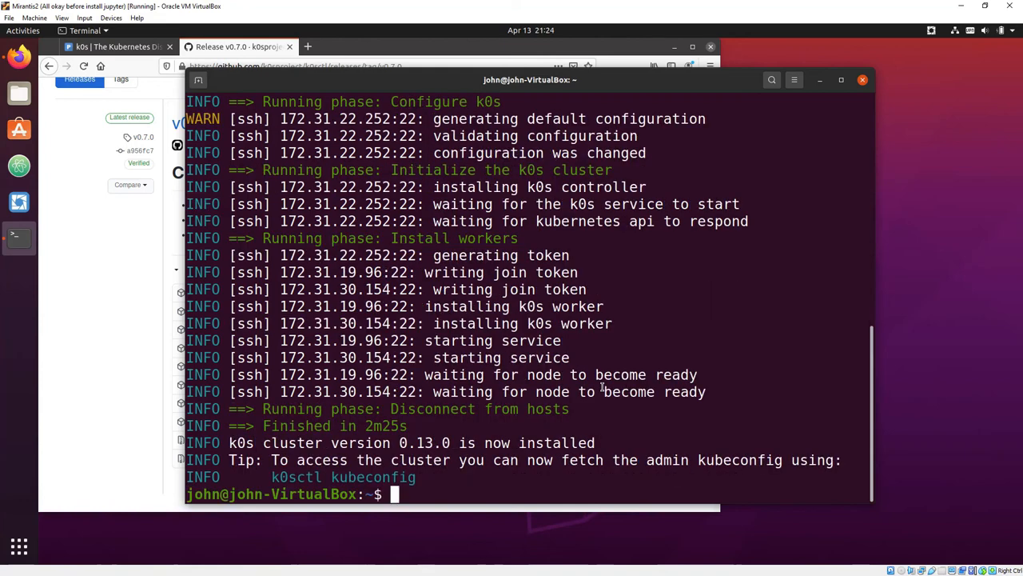
Step: Print the new three-host cluster's admin kubeconfig with './k0sctl kubeconfig'
type("./k0sctl kubeconf")
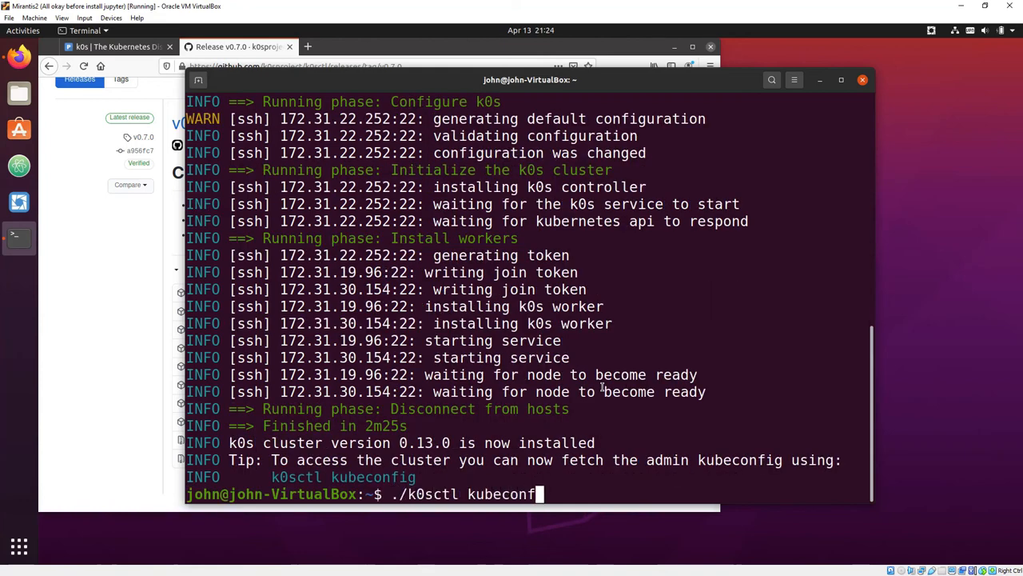
key("Return")
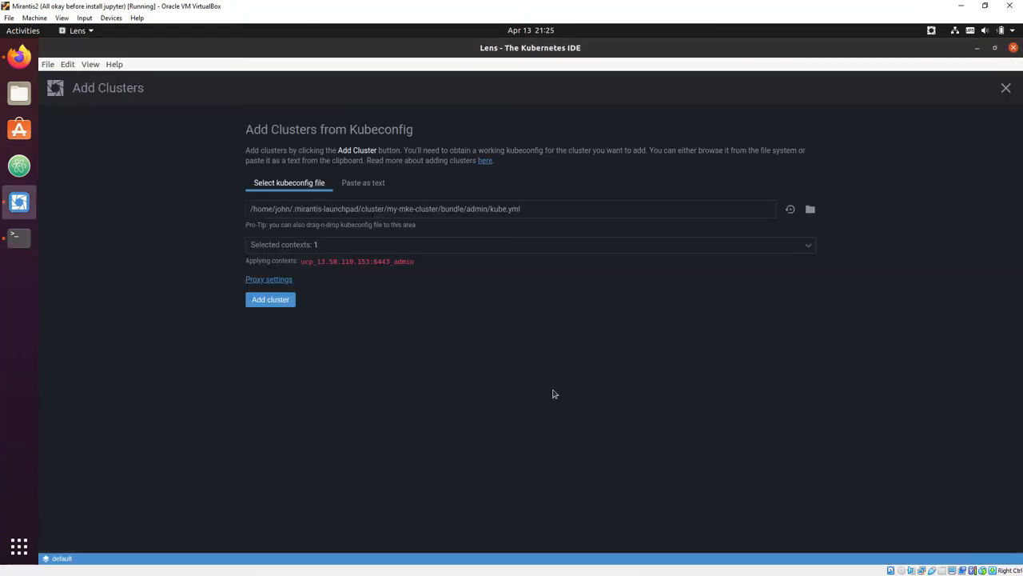
Step: Add the k0s-cluster from the chosen kubeconfig and view its Workloads overview with 8 pods and 2 deployments
left_click(270, 299)
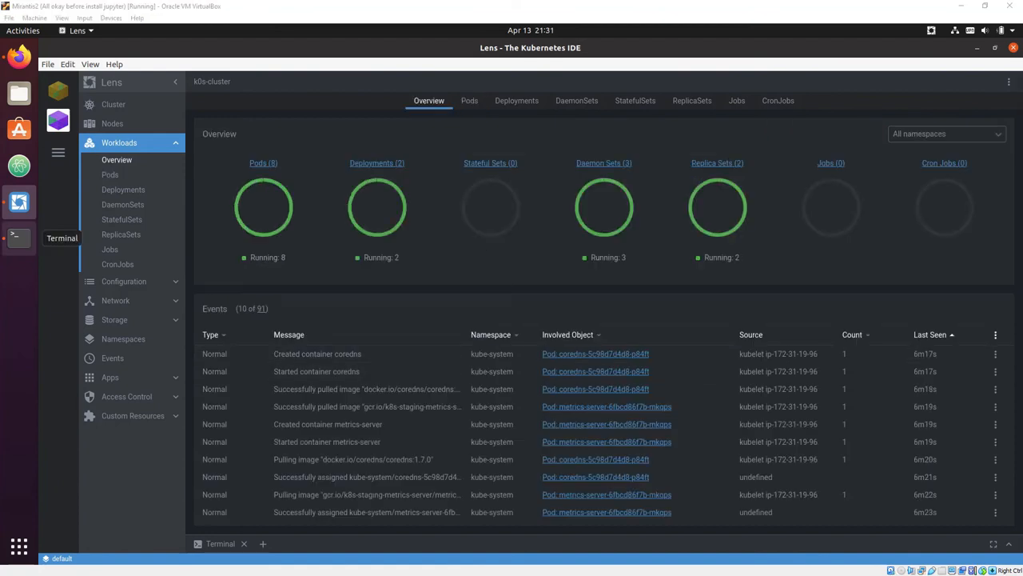
left_click(48, 64)
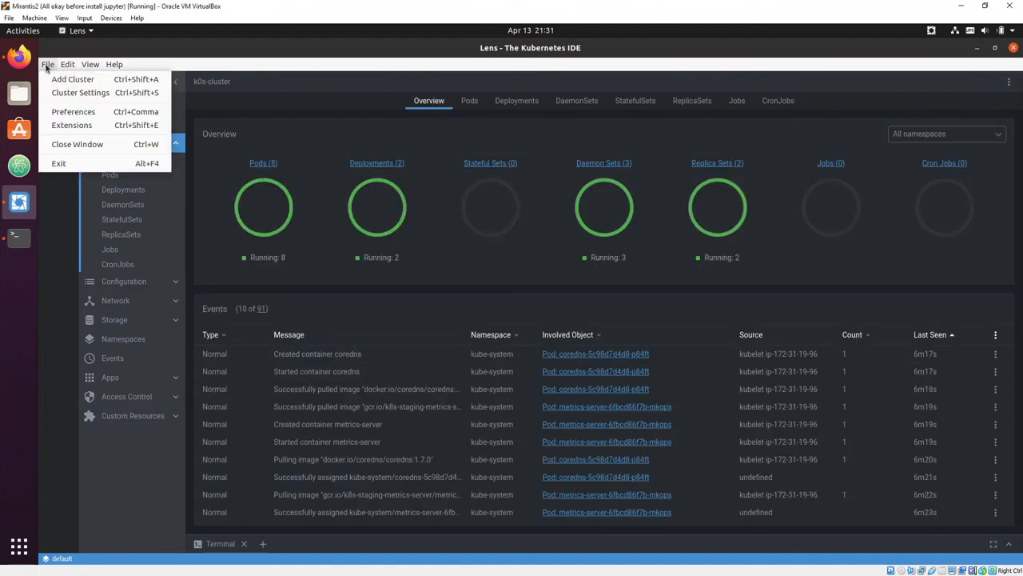
Step: Install the nevalla-kube-resource-map-0.2.0.tgz extension and return to the k0s-cluster Resource Map page
left_click(71, 125)
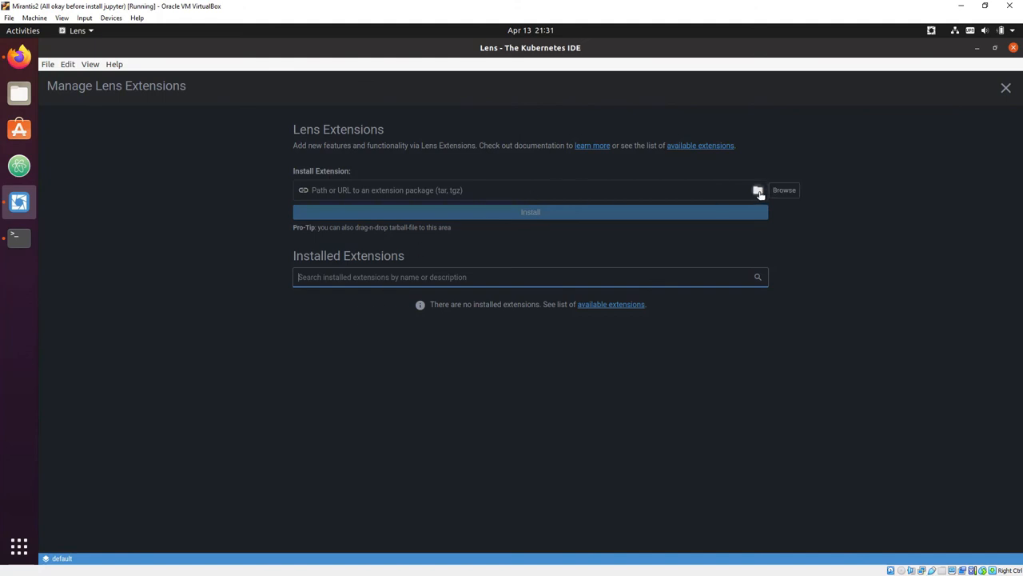
left_click(784, 189)
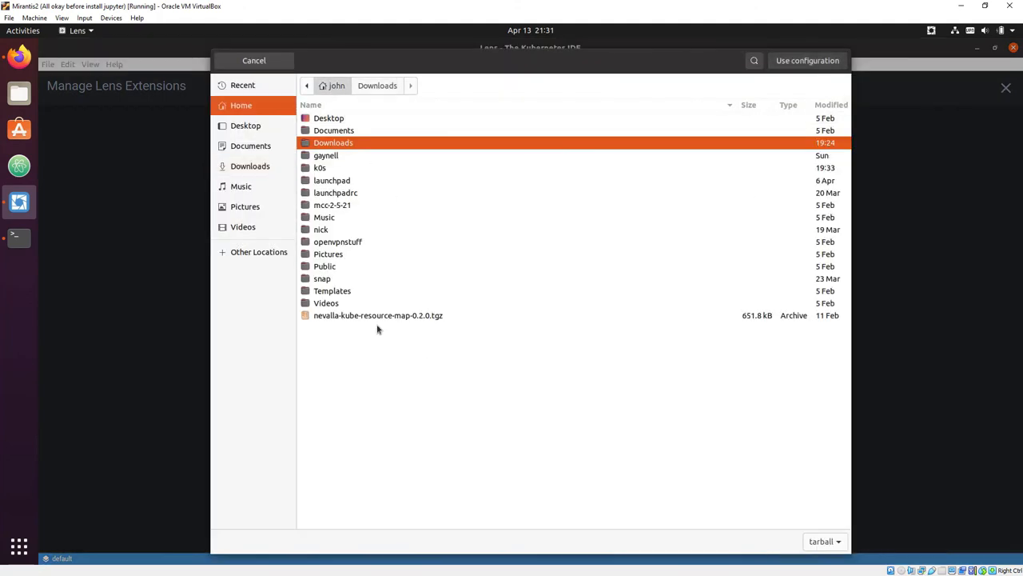
left_click(253, 61)
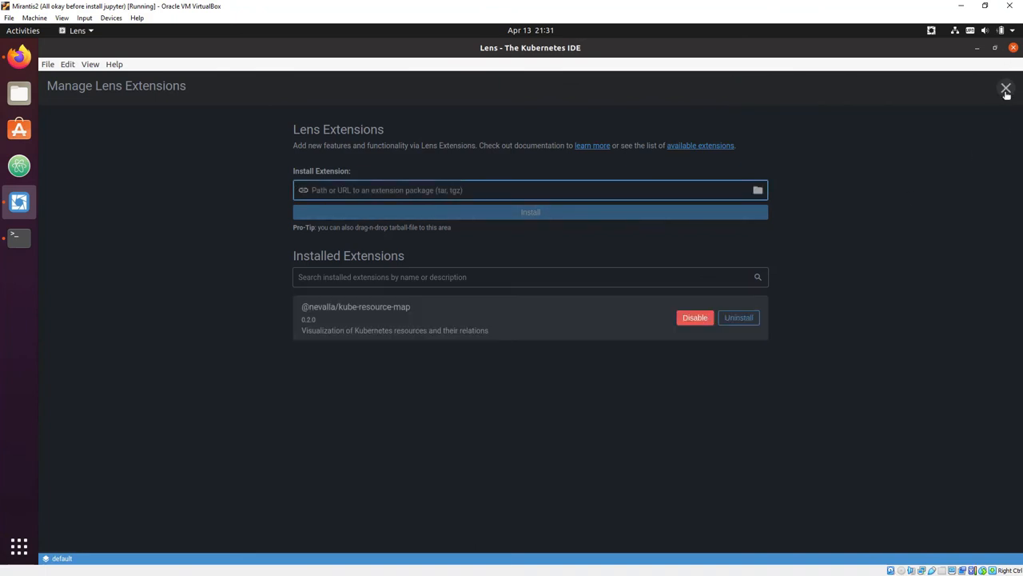
left_click(1005, 86)
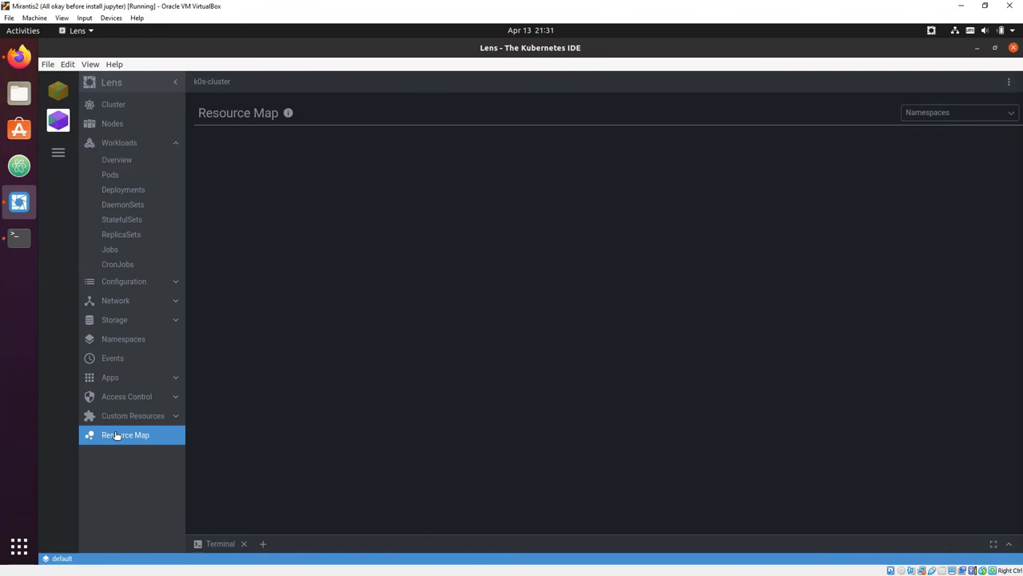